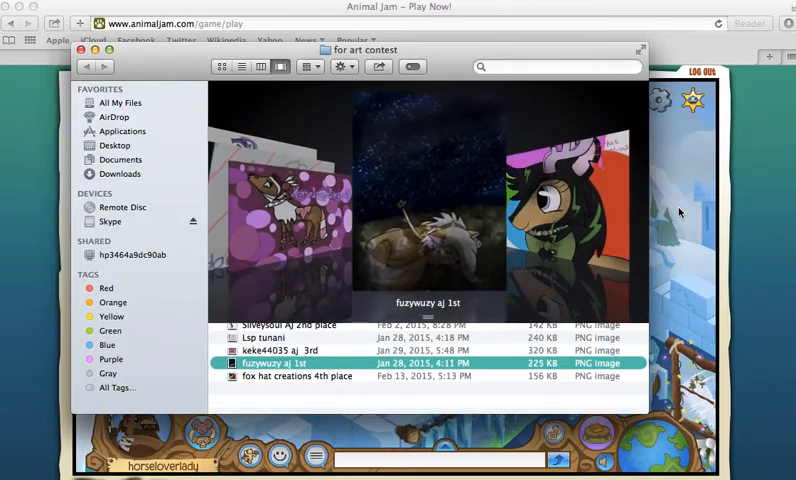
{"action": "left_click", "coordinate": [296, 377]}
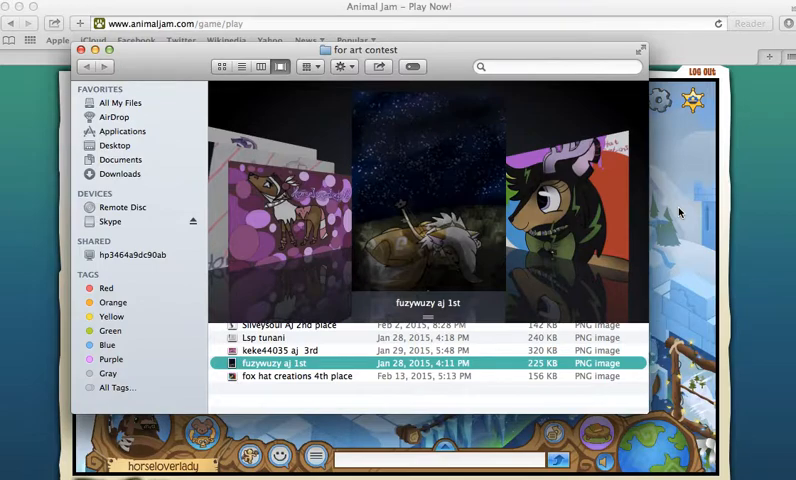
{"action": "left_click", "coordinate": [290, 325]}
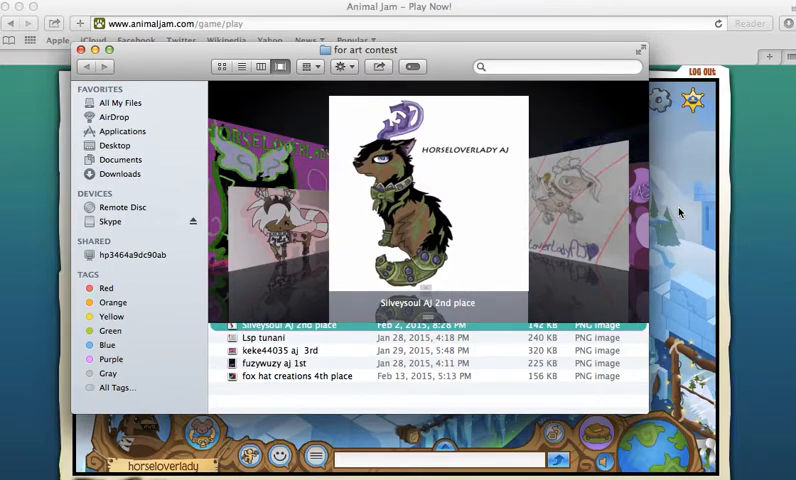
{"action": "left_click", "coordinate": [290, 350]}
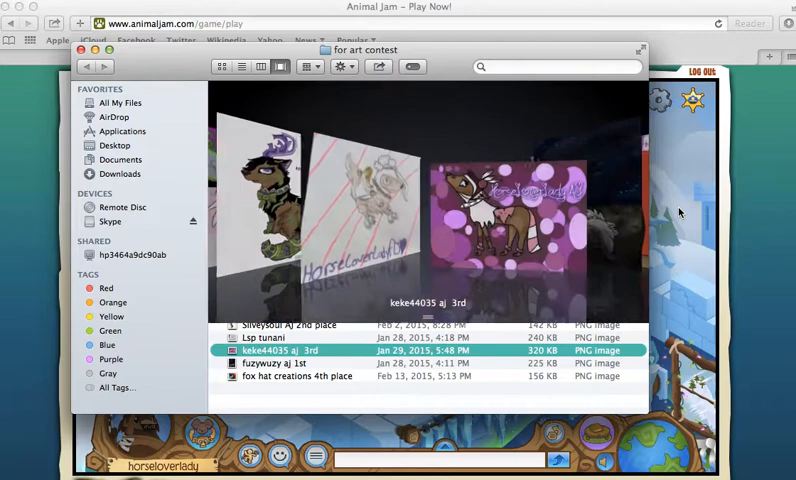